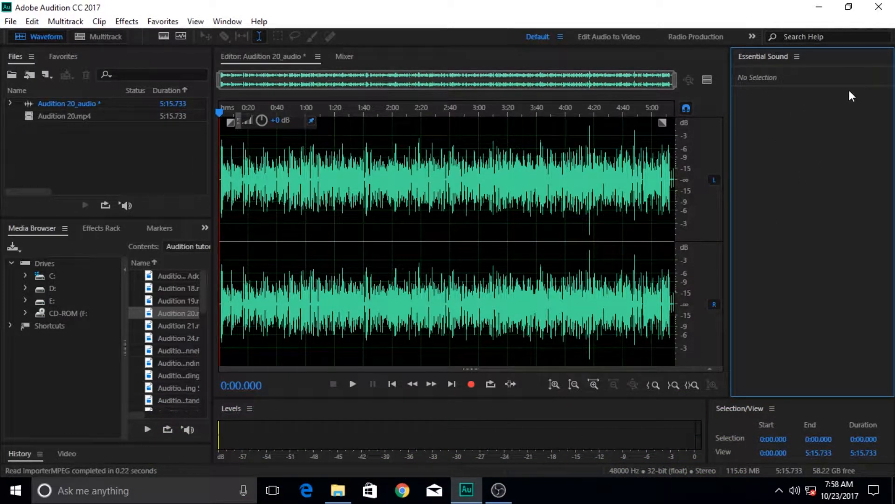
pyautogui.moveTo(798, 128)
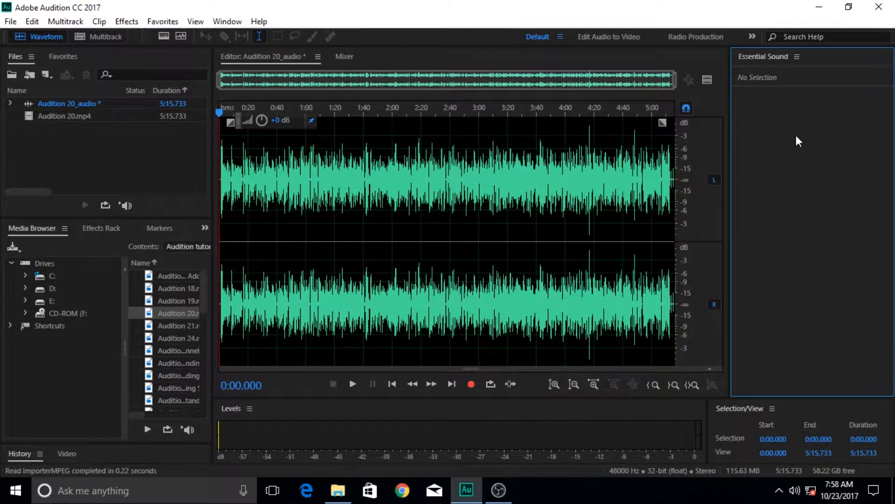
pyautogui.moveTo(783, 152)
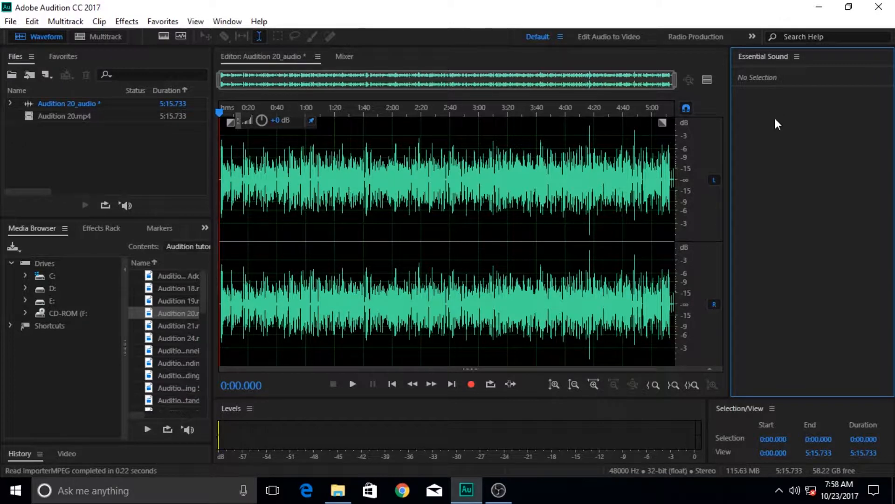
# - Boost the Untitled 1 recording by about 6 dB with Amplify and play the louder result
pyautogui.click(795, 57)
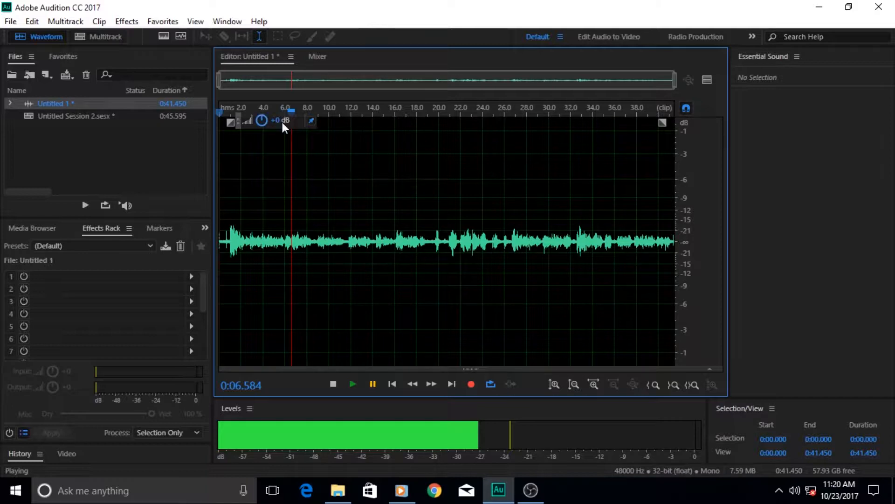
pyautogui.moveTo(282, 121); pyautogui.dragTo(297, 121)
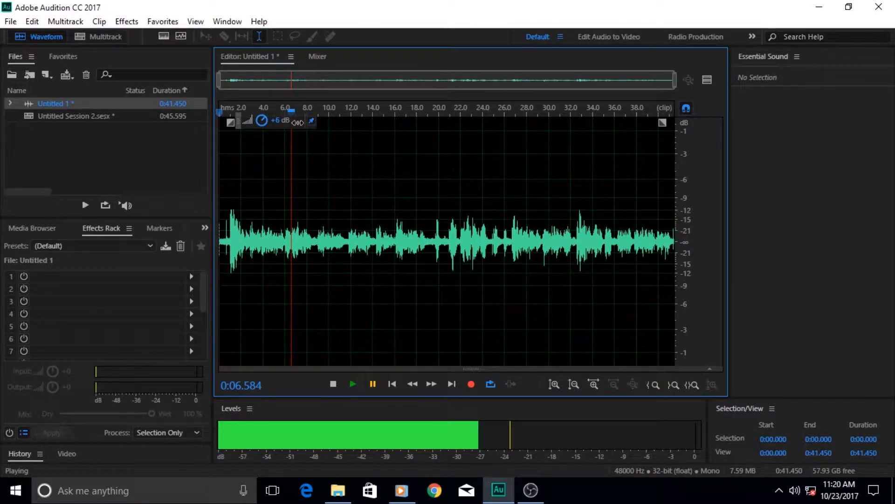
pyautogui.click(353, 383)
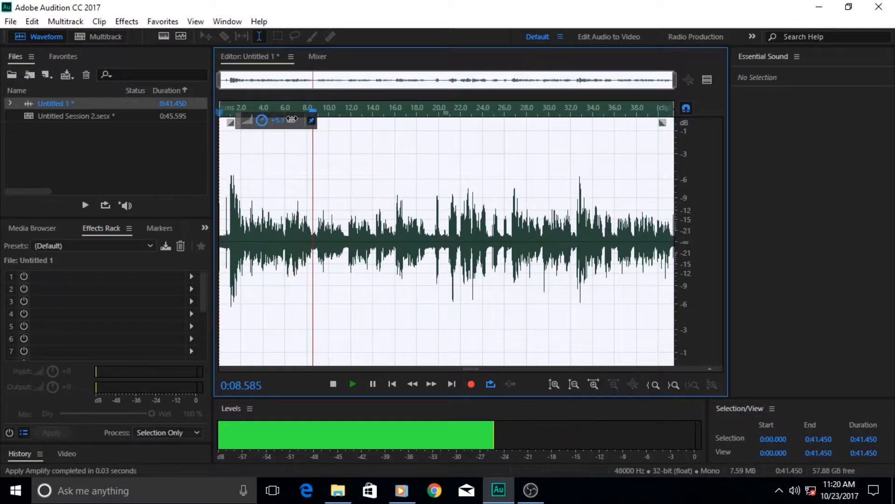
pyautogui.click(353, 384)
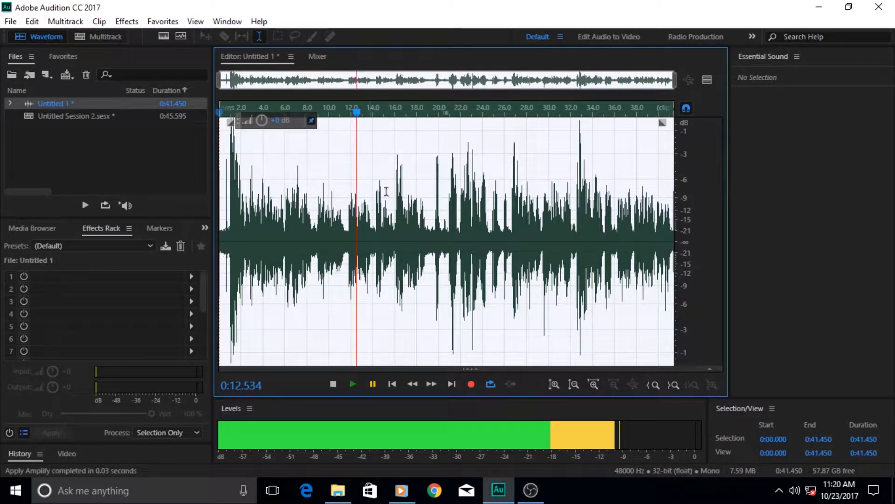
pyautogui.click(392, 383)
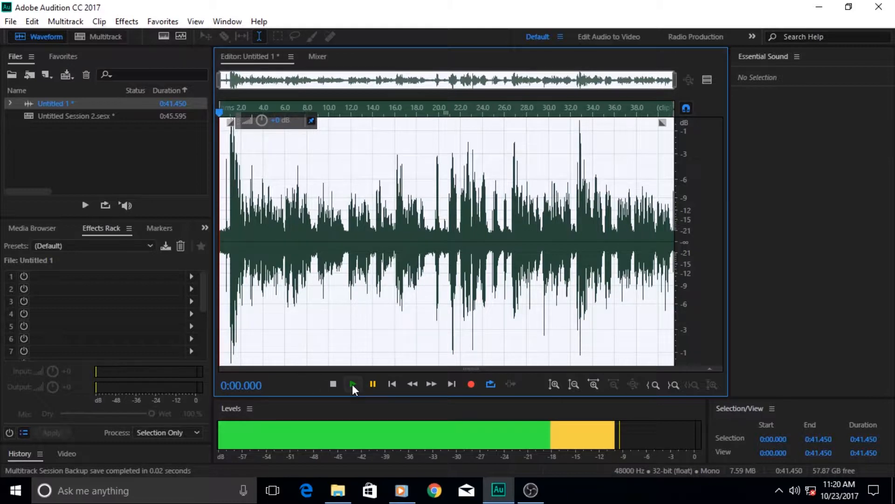
pyautogui.click(352, 383)
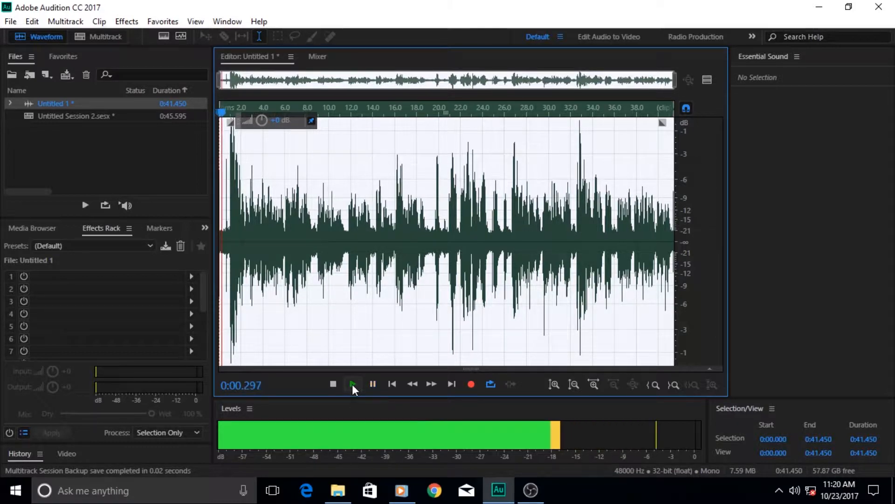
pyautogui.click(105, 36)
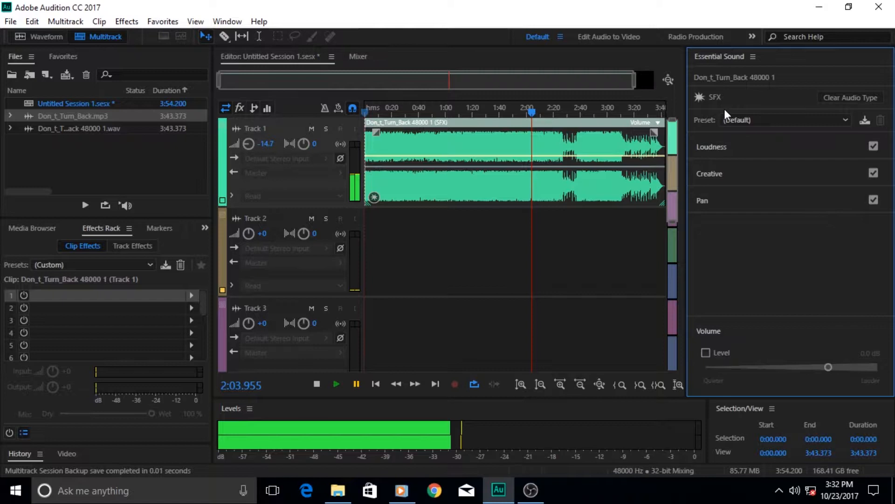
pyautogui.moveTo(728, 152)
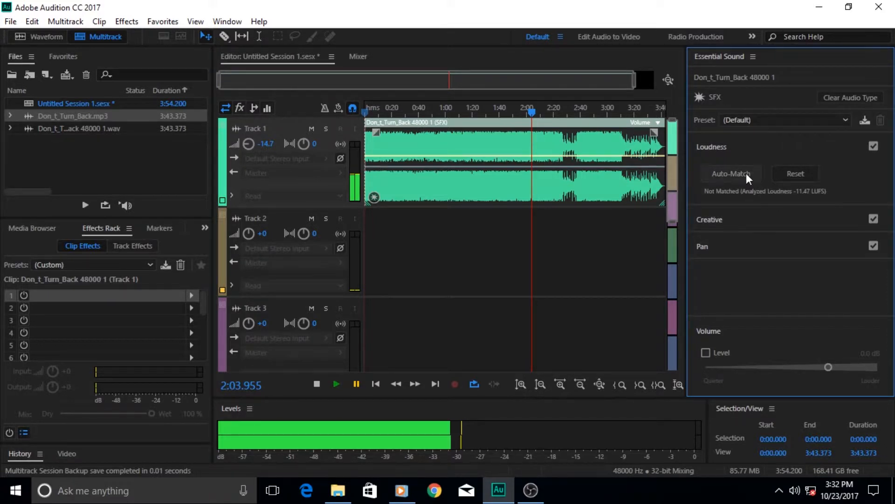
pyautogui.moveTo(336, 383)
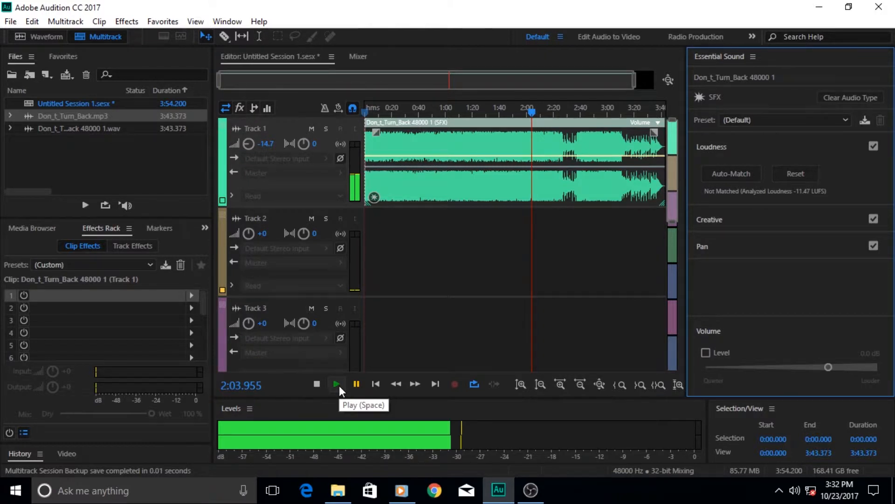
# - Play the SFX clip and Auto-Match it to standard SFX loudness from -11.47 LUFS
pyautogui.click(336, 383)
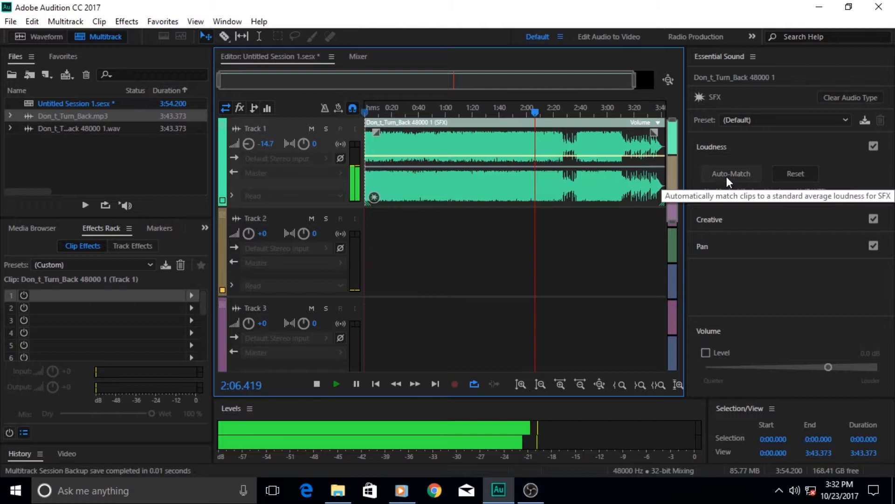
pyautogui.click(731, 174)
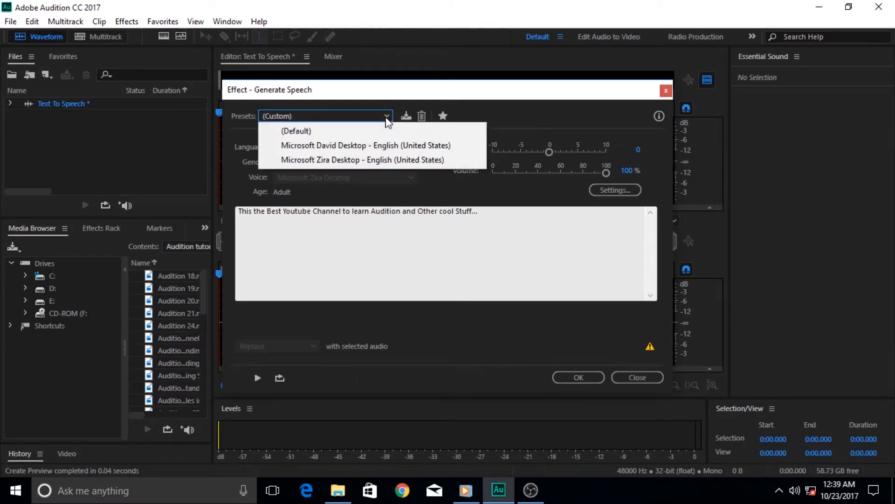
pyautogui.moveTo(365, 145)
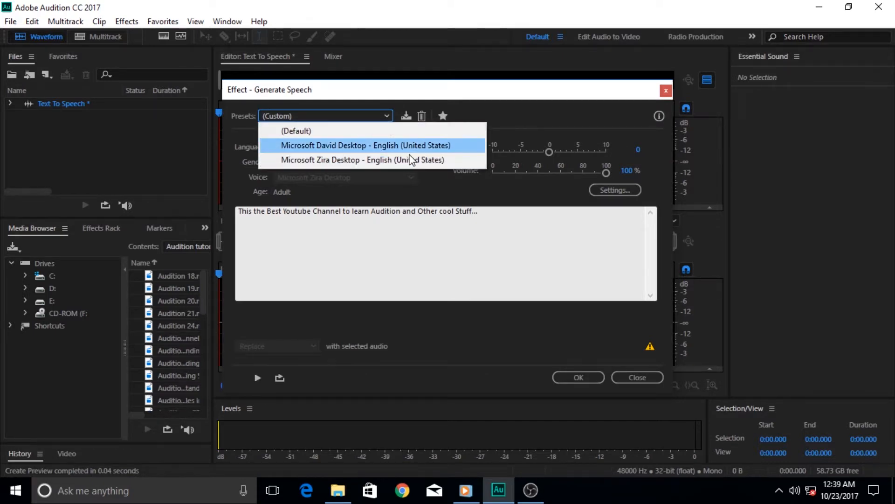
pyautogui.moveTo(374, 178)
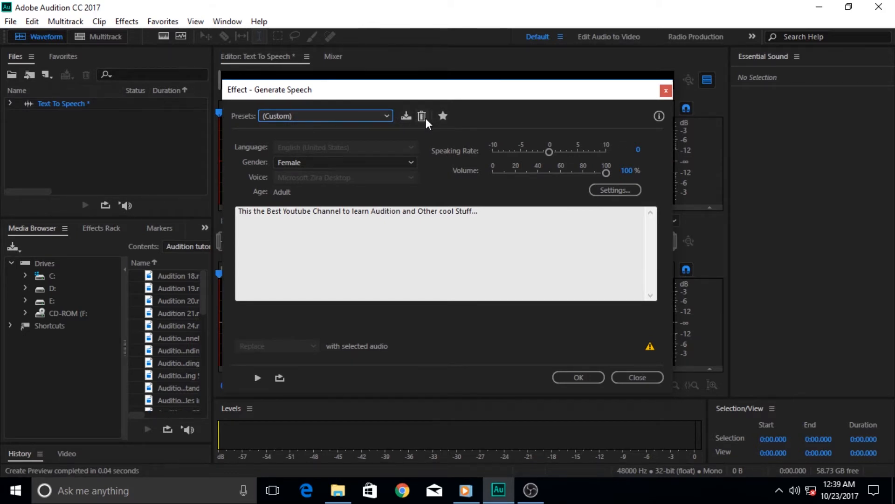
pyautogui.moveTo(442, 117)
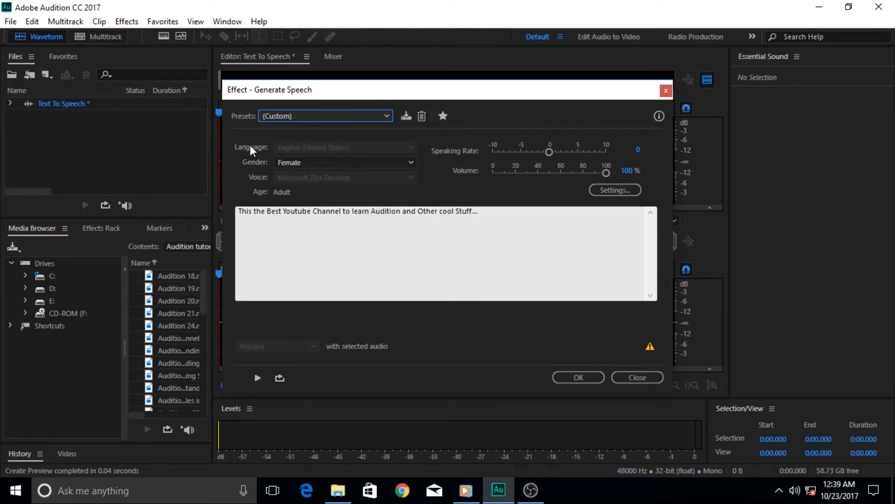
pyautogui.moveTo(352, 152)
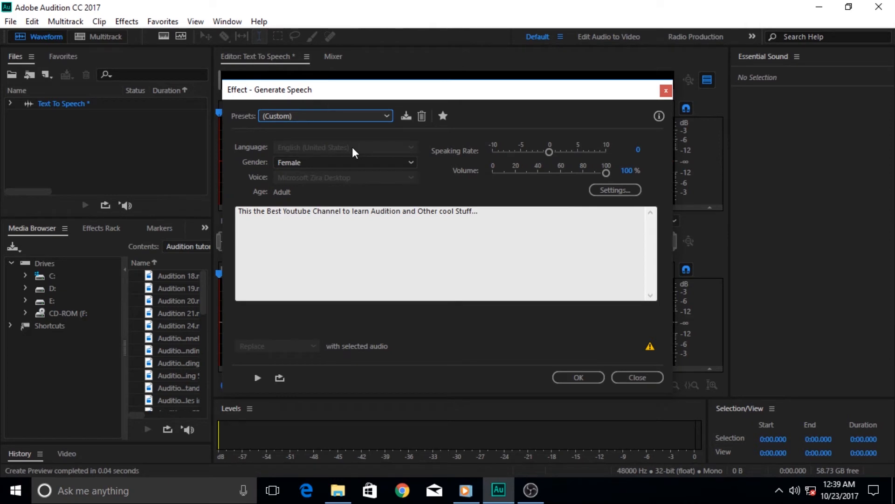
pyautogui.moveTo(316, 155)
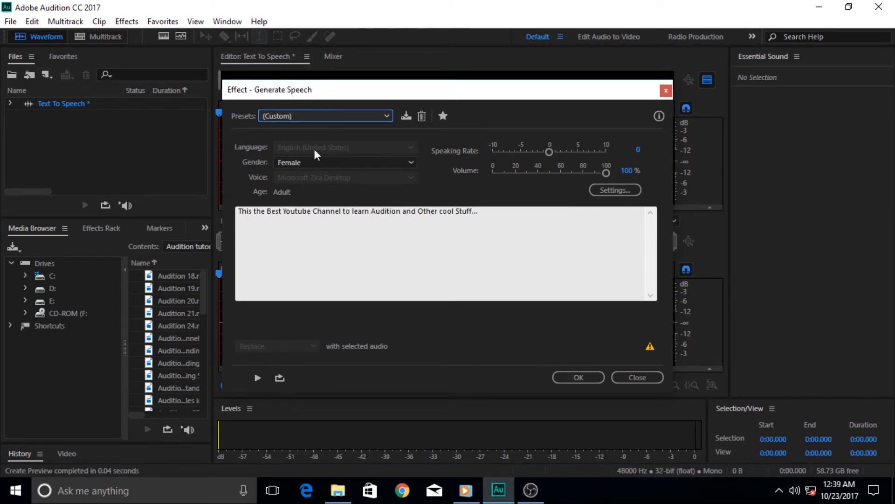
pyautogui.moveTo(393, 153)
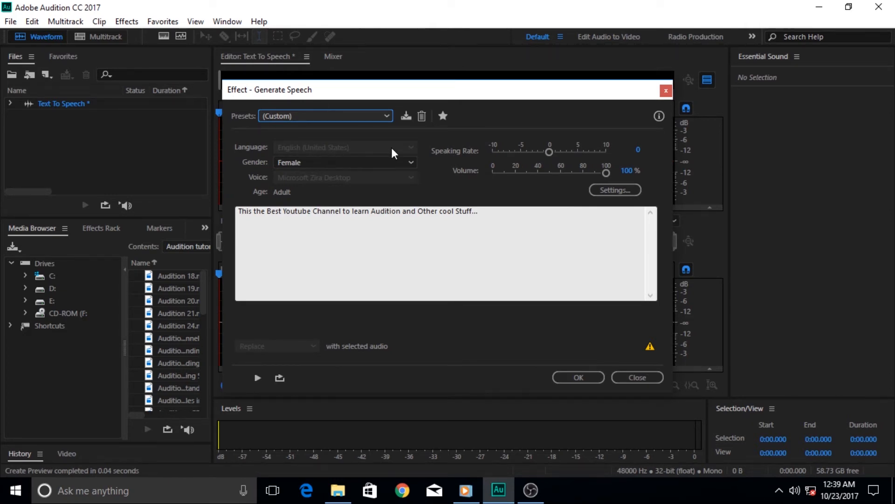